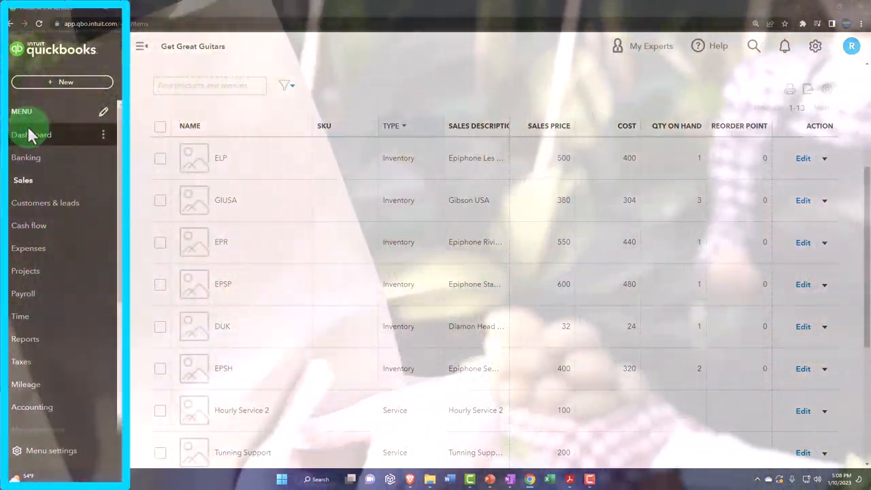
mouse_move(22, 363)
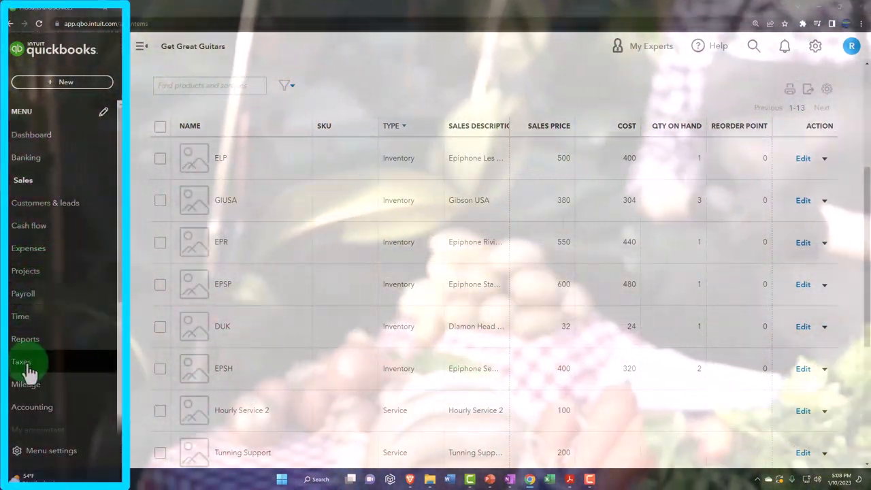
Go to Taxes in the left navigation to reach the Sales tax page
left_click(22, 362)
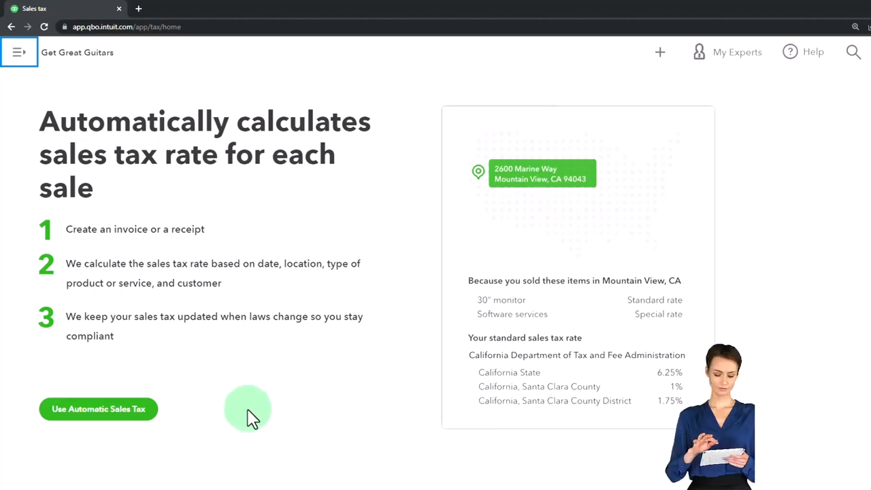
Start automatic sales tax setup and accept the Beverly Hills business address
left_click(98, 408)
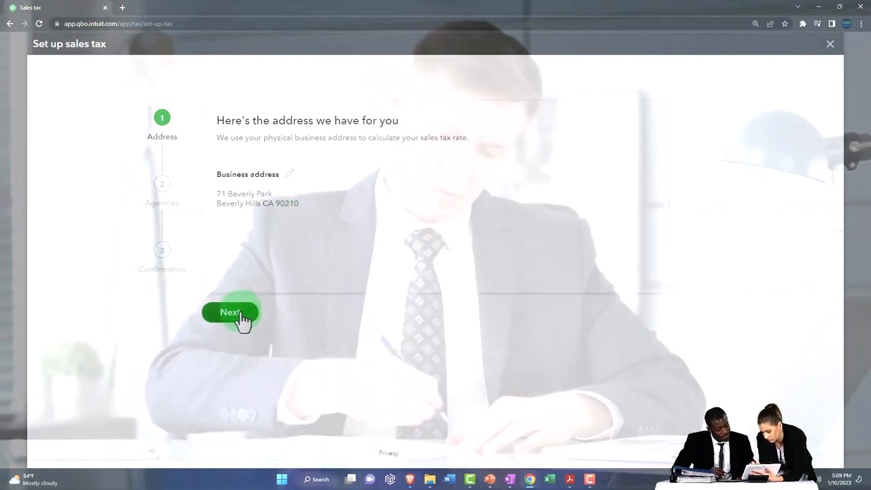
left_click(230, 312)
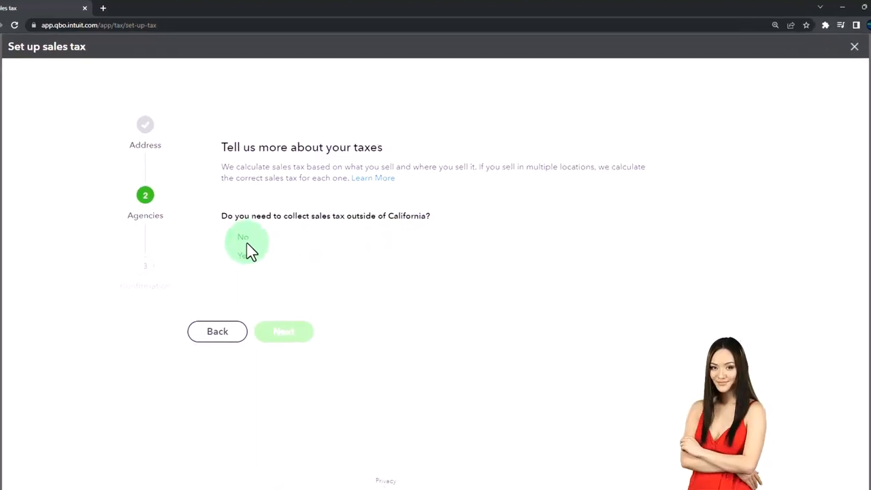
Answer No to collecting sales tax outside California
left_click(242, 237)
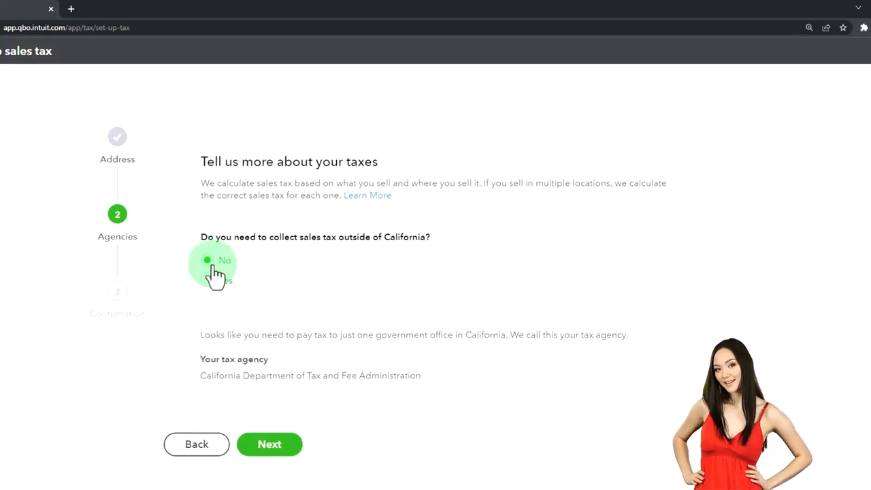
left_click(207, 260)
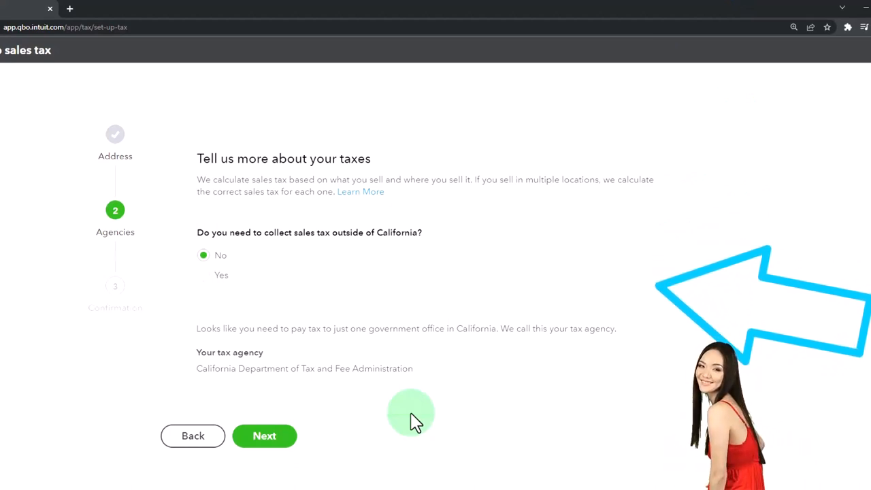
mouse_move(202, 379)
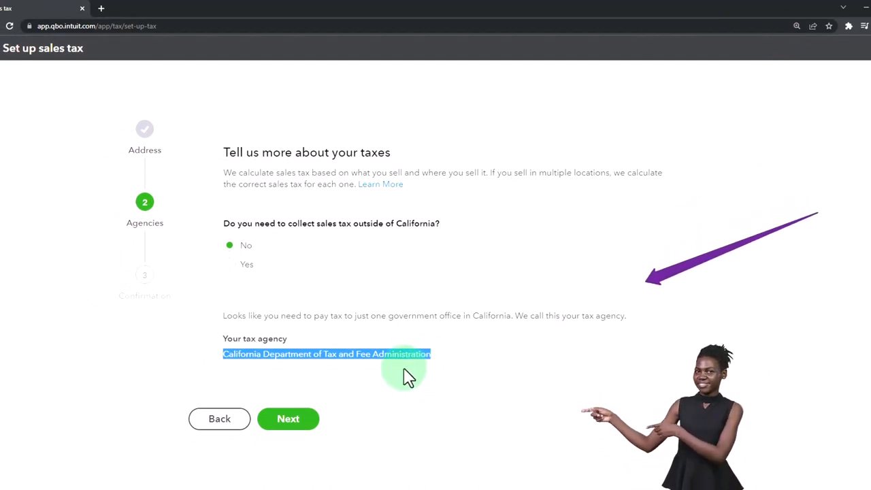
Finish the agency step to complete setup and close the setup window
left_click(289, 420)
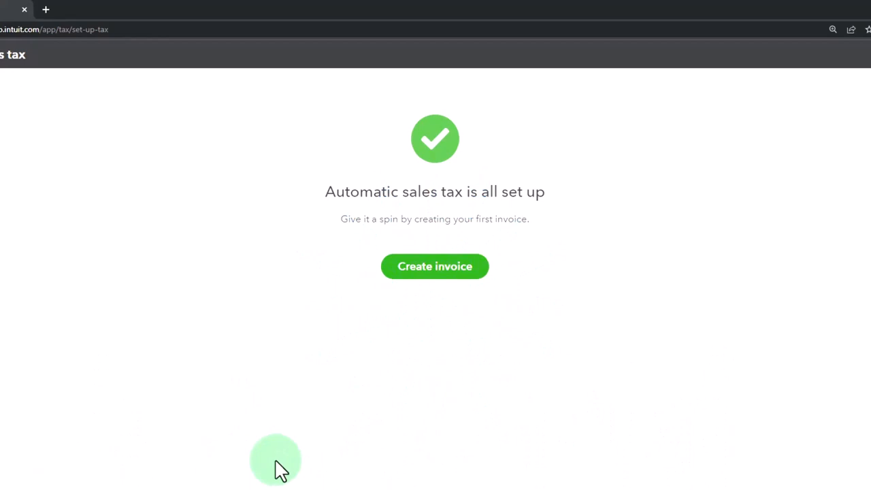
mouse_move(412, 286)
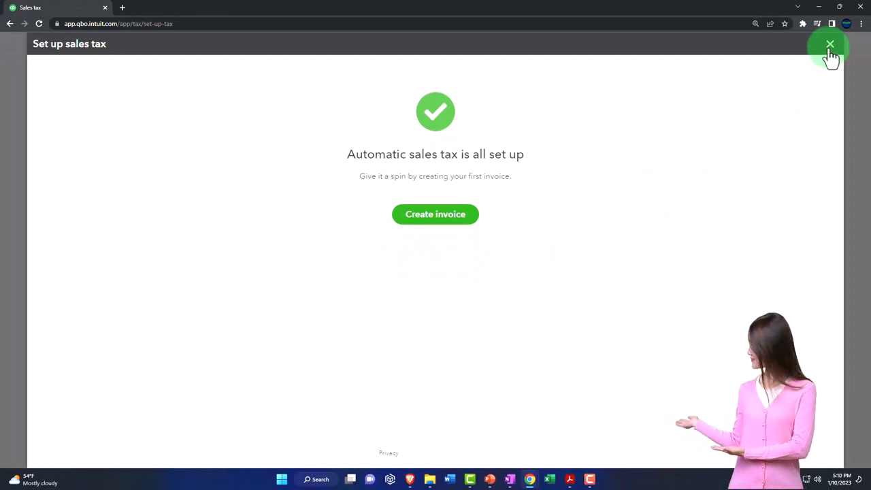
left_click(831, 44)
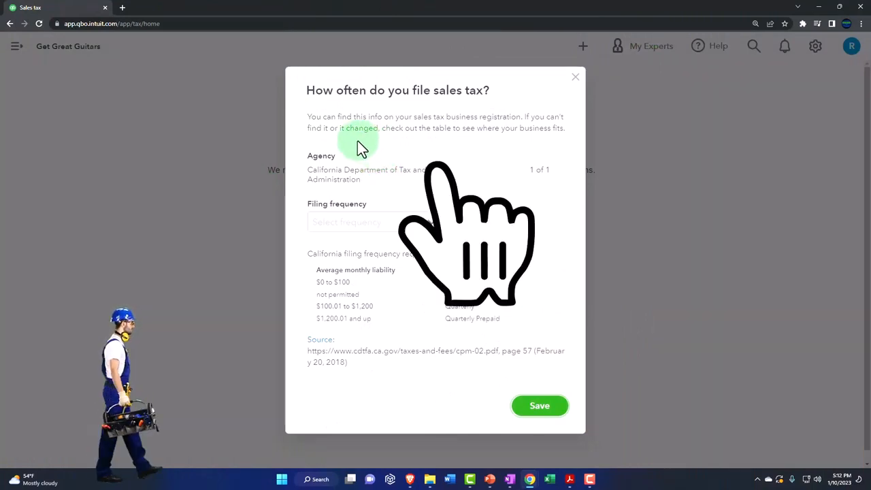
mouse_move(406, 153)
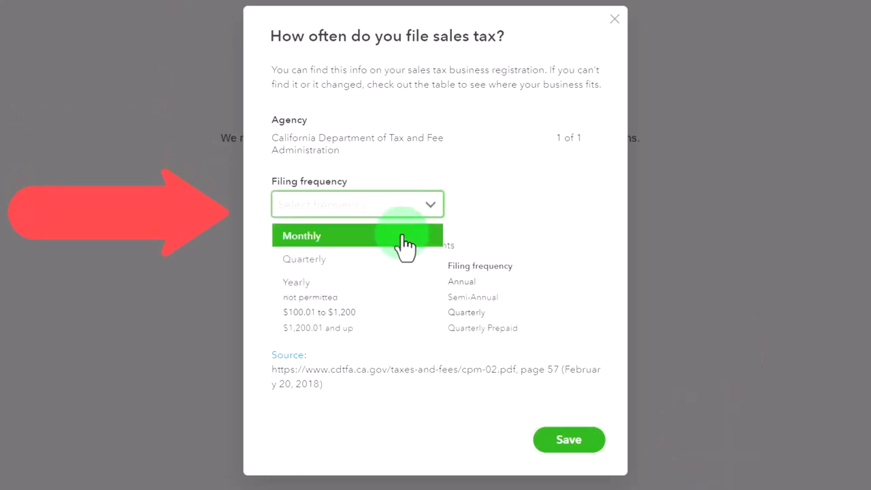
mouse_move(398, 286)
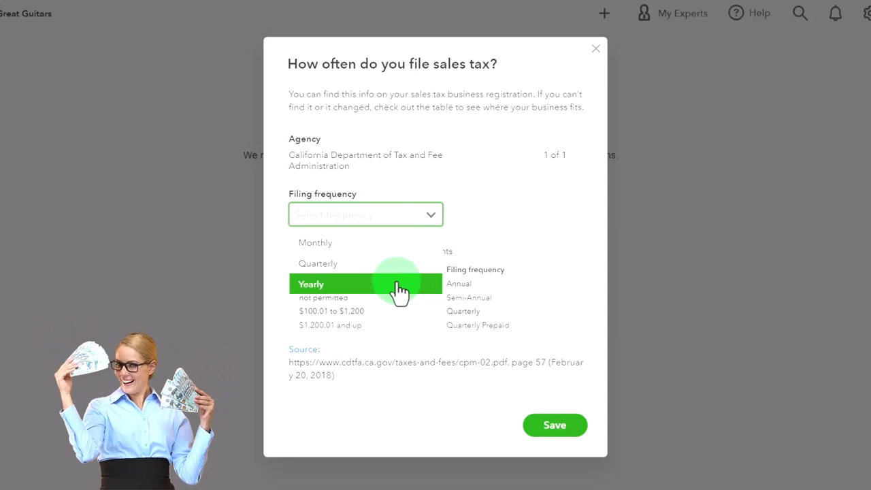
mouse_move(392, 269)
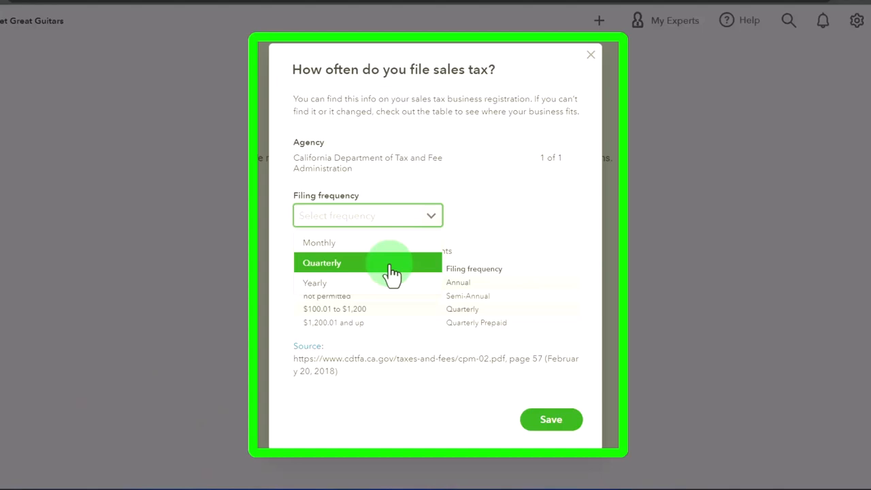
mouse_move(384, 242)
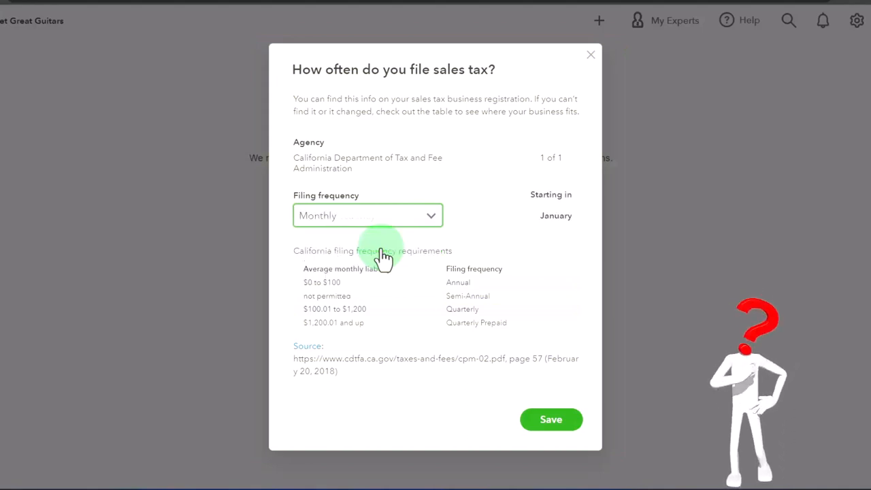
mouse_move(360, 245)
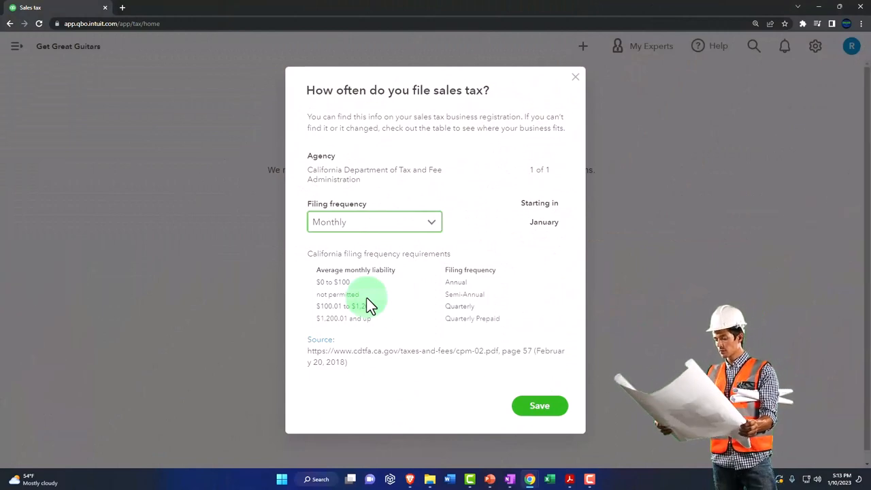
mouse_move(371, 354)
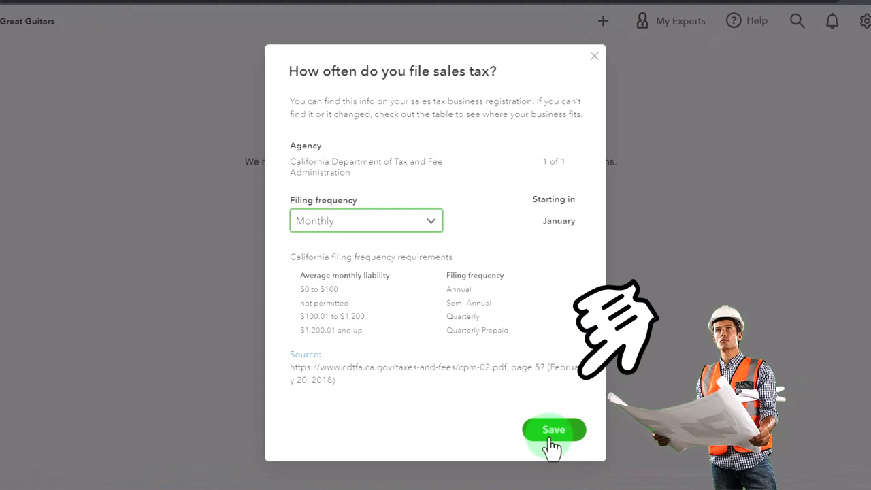
Save Monthly as the California agency's filing frequency
left_click(553, 430)
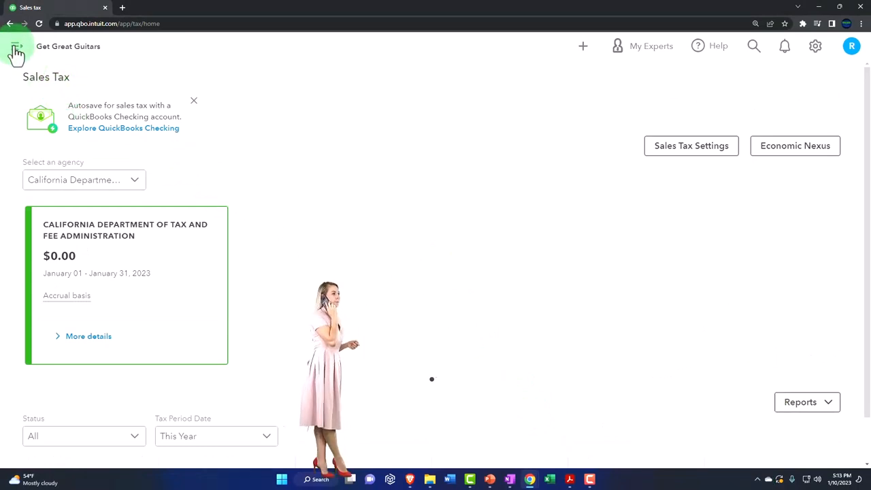
Reach Sales Tax Settings listing the California agency and custom rates
left_click(16, 52)
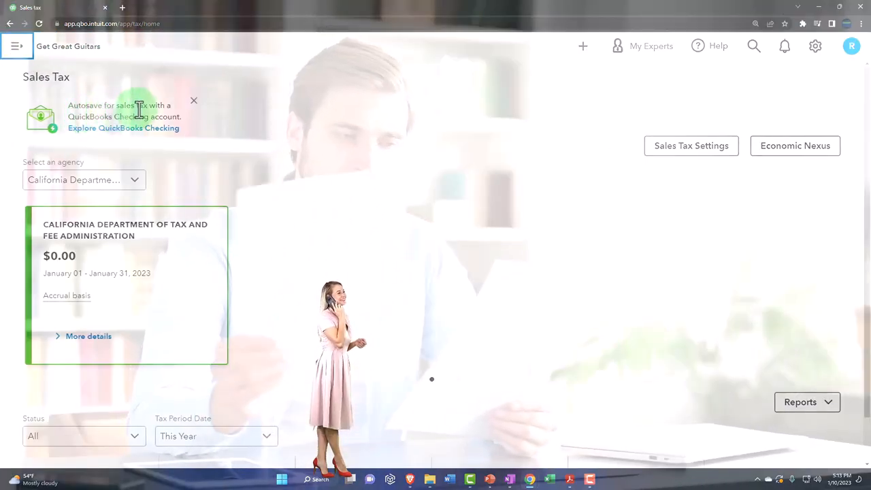
left_click(134, 180)
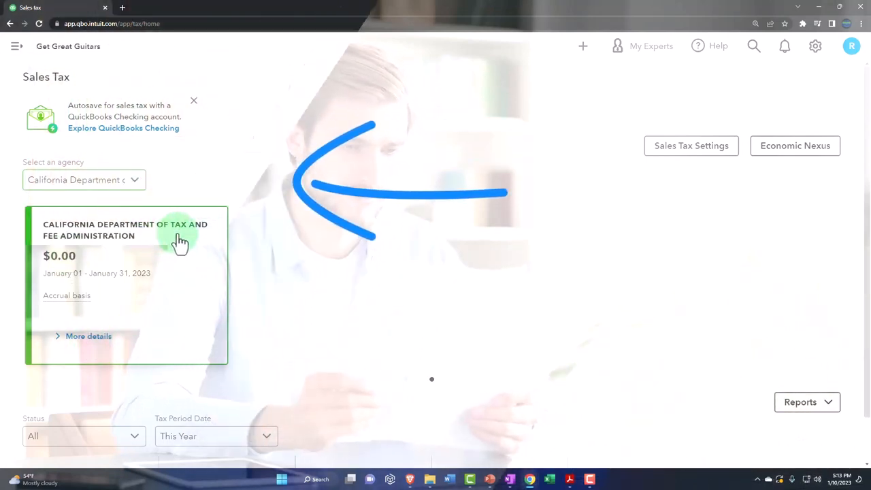
scroll("down", 3)
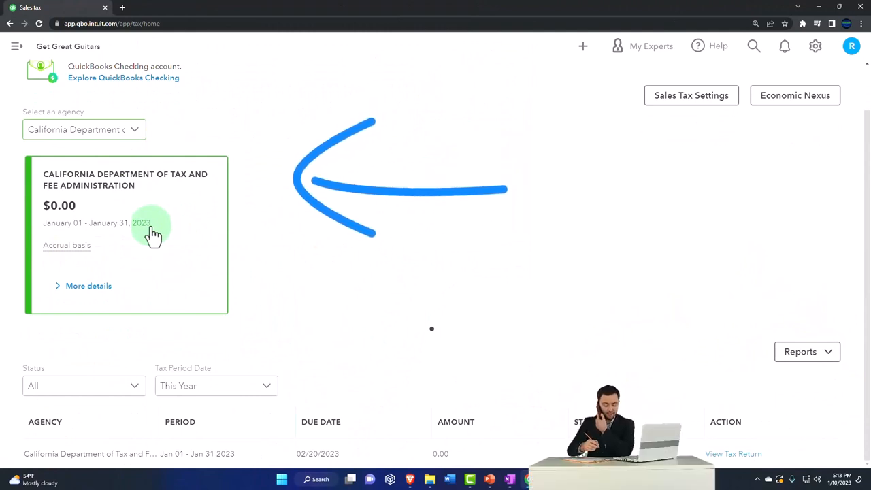
mouse_move(692, 95)
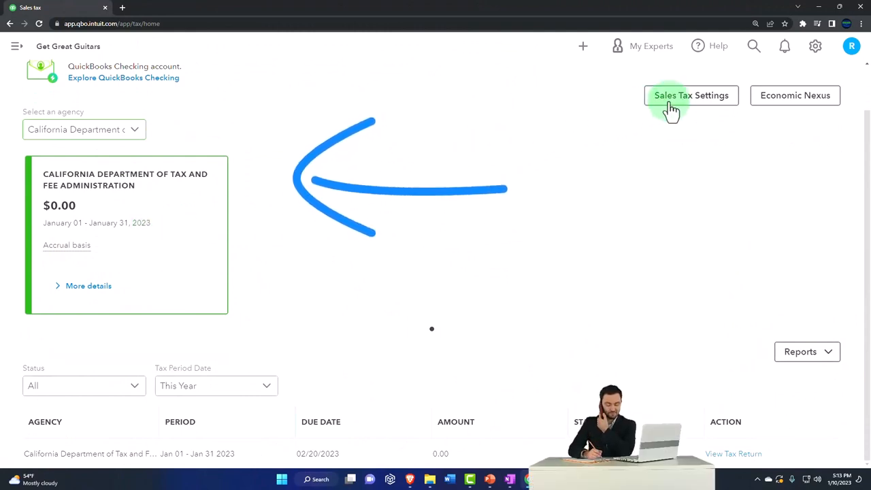
left_click(692, 95)
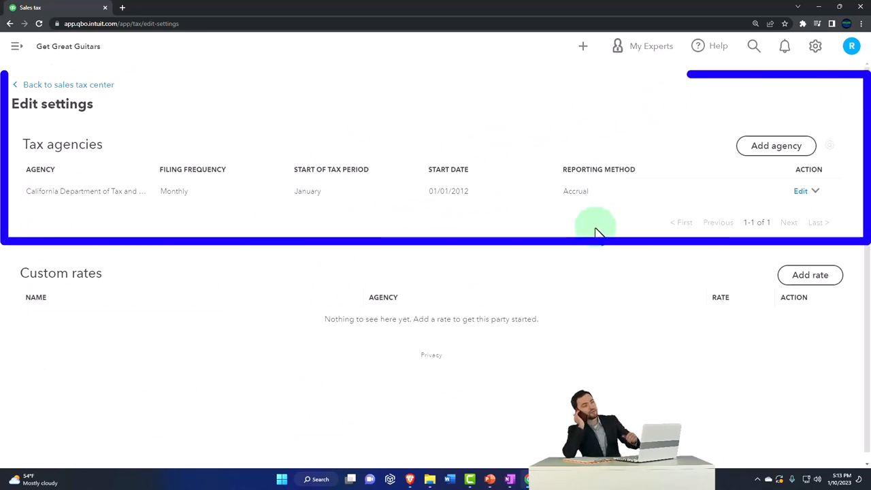
mouse_move(98, 193)
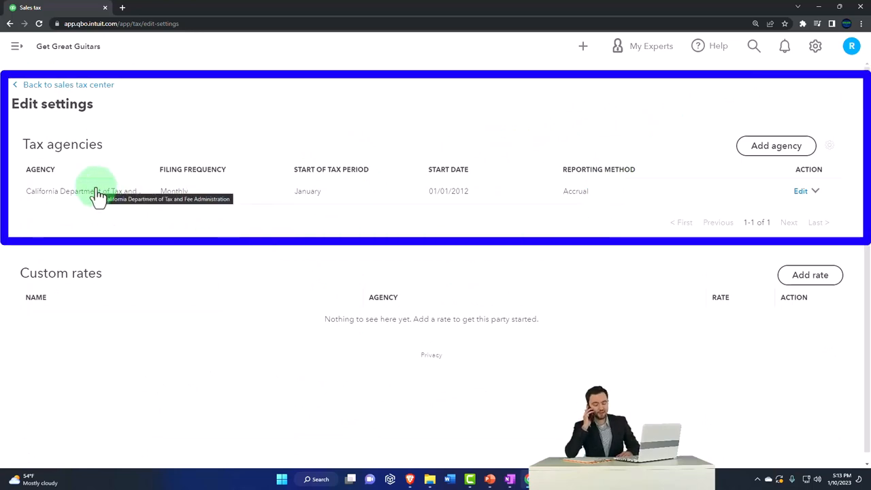
mouse_move(695, 169)
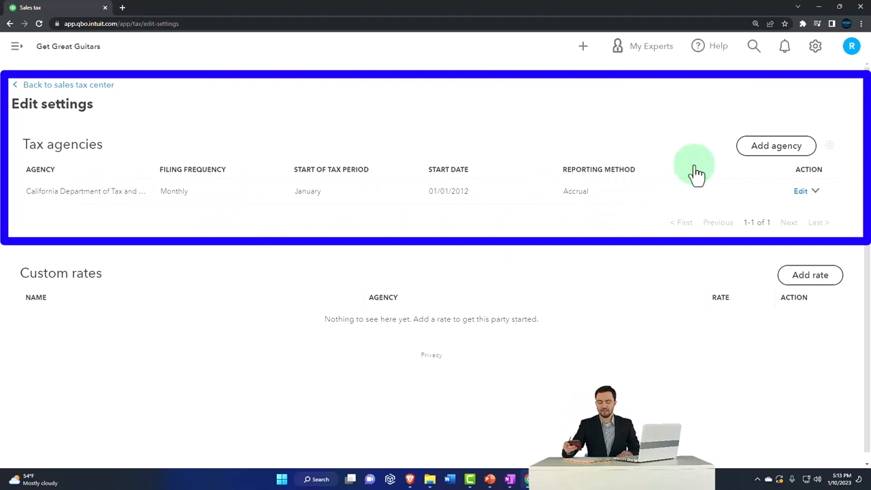
left_click(776, 146)
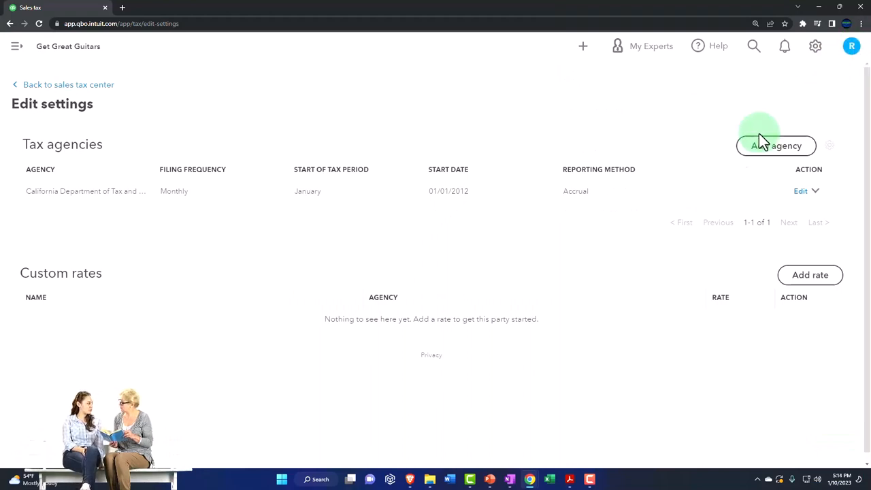
mouse_move(215, 300)
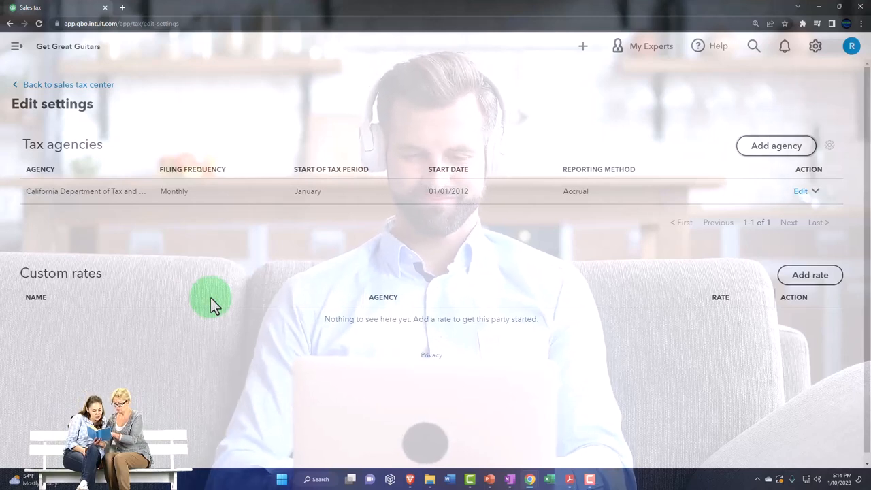
mouse_move(284, 305)
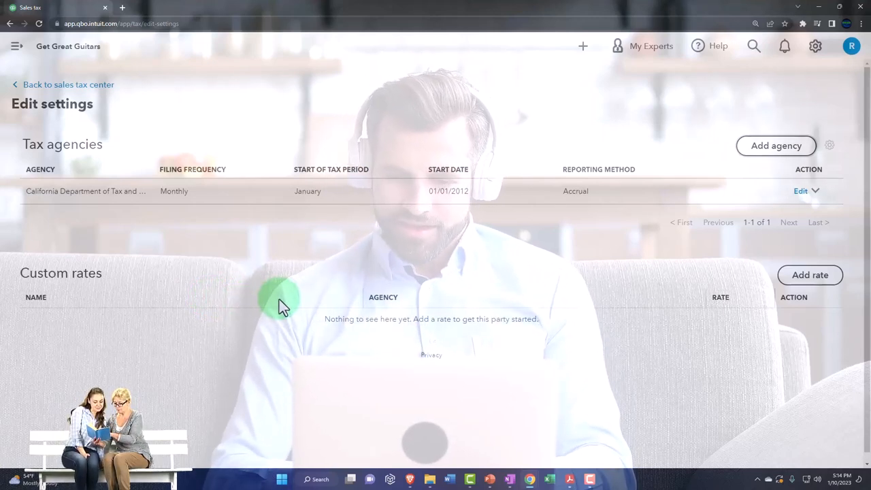
mouse_move(762, 285)
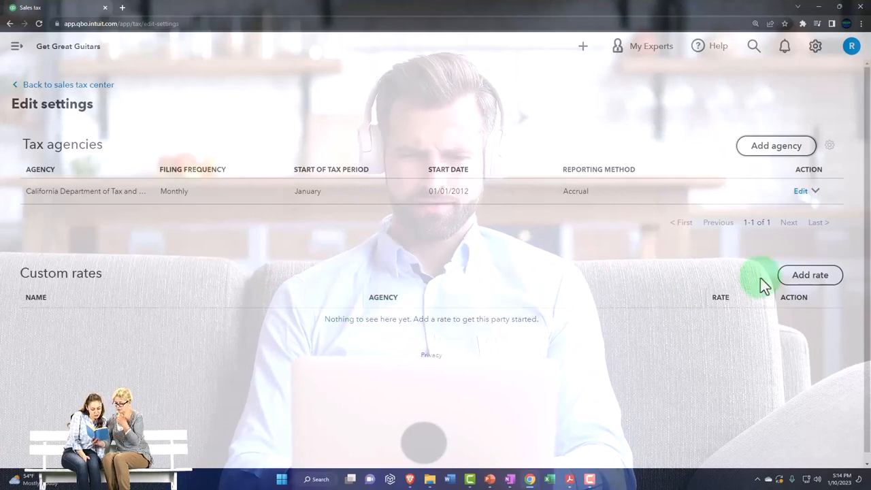
Add a custom rate 'Test Rate' at 5% for the California agency and save it
left_click(811, 275)
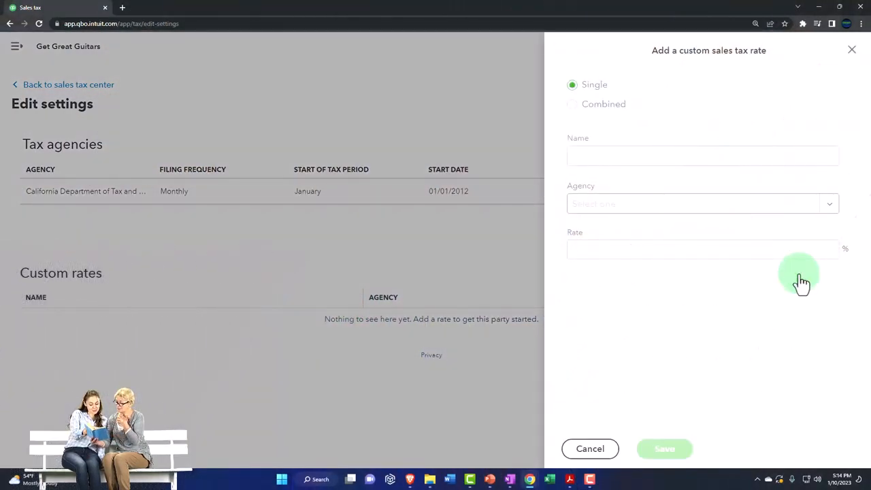
mouse_move(657, 70)
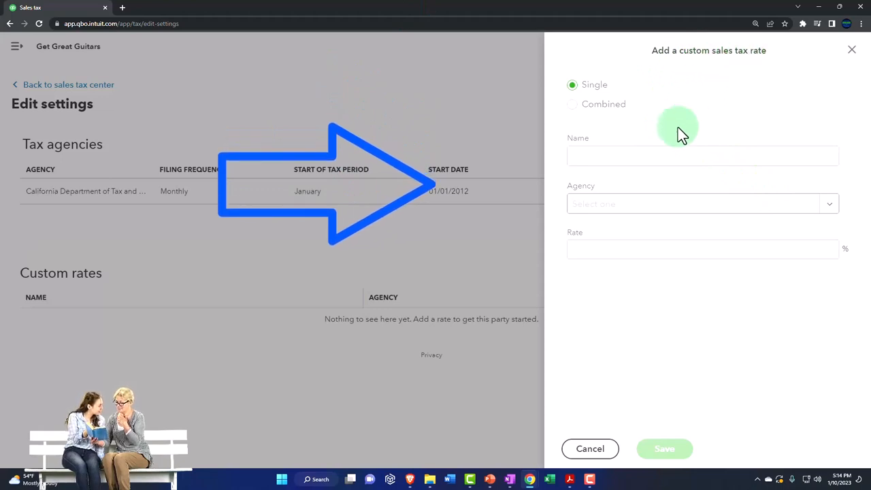
left_click(702, 156)
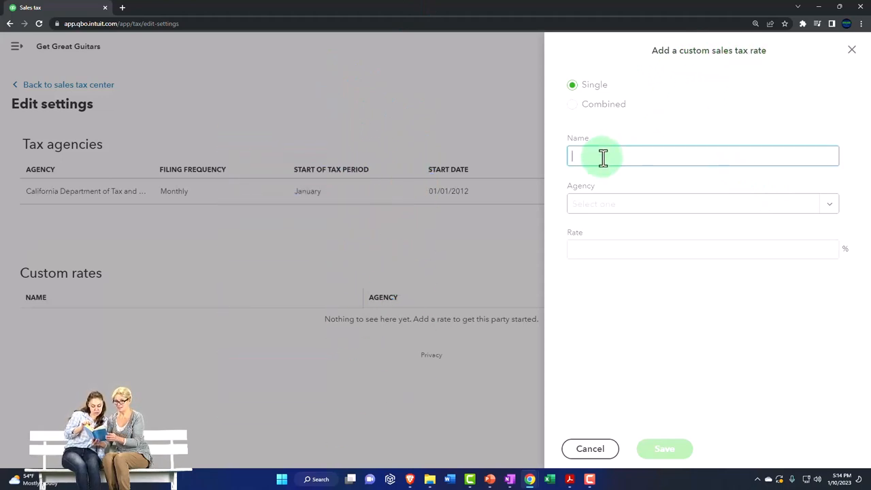
type("S")
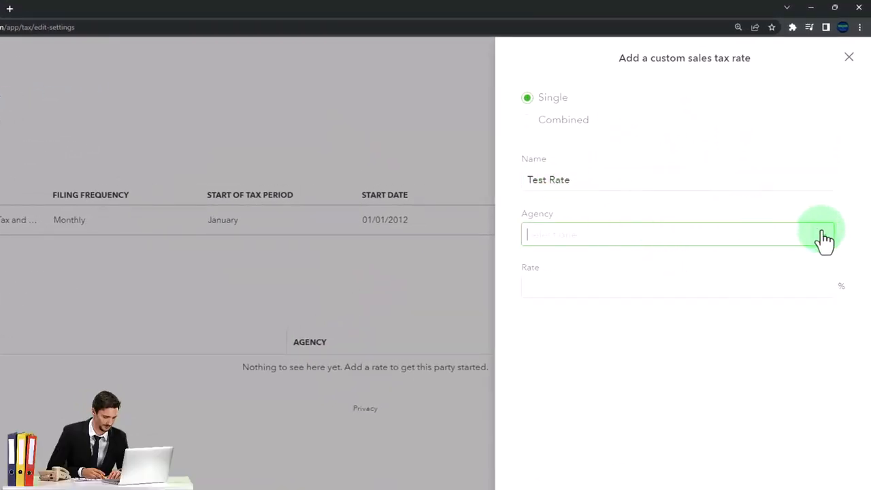
left_click(678, 235)
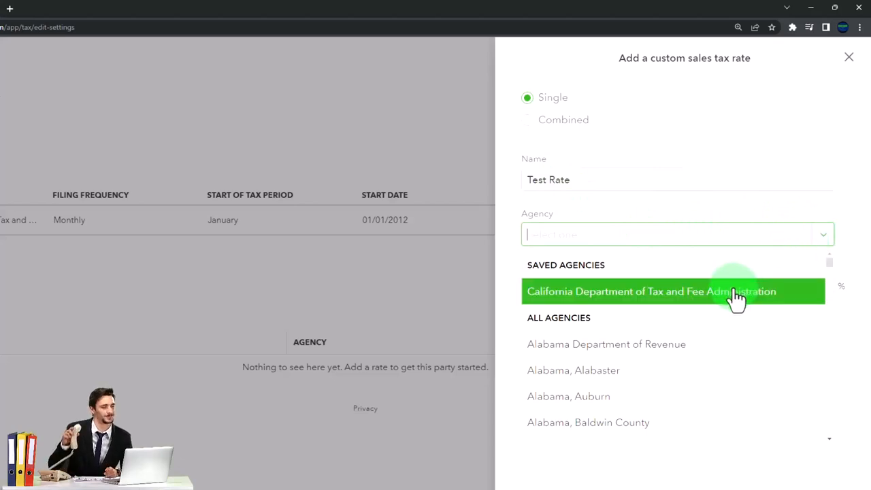
left_click(651, 292)
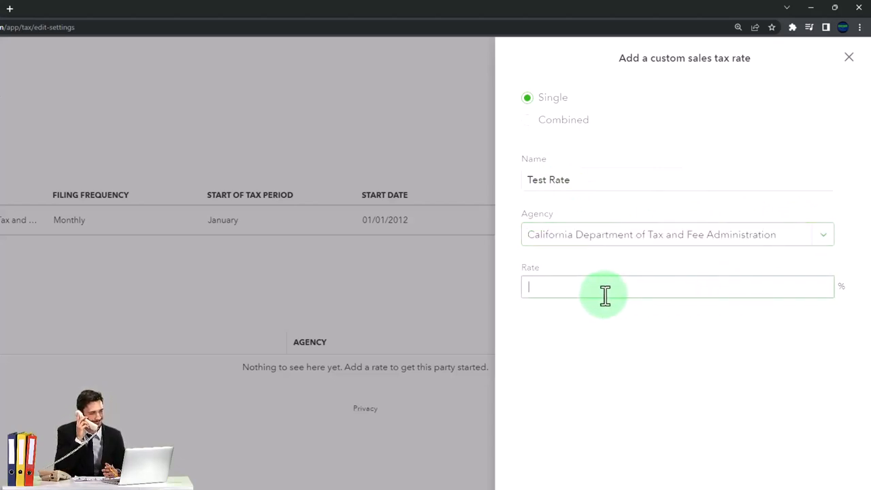
type("5")
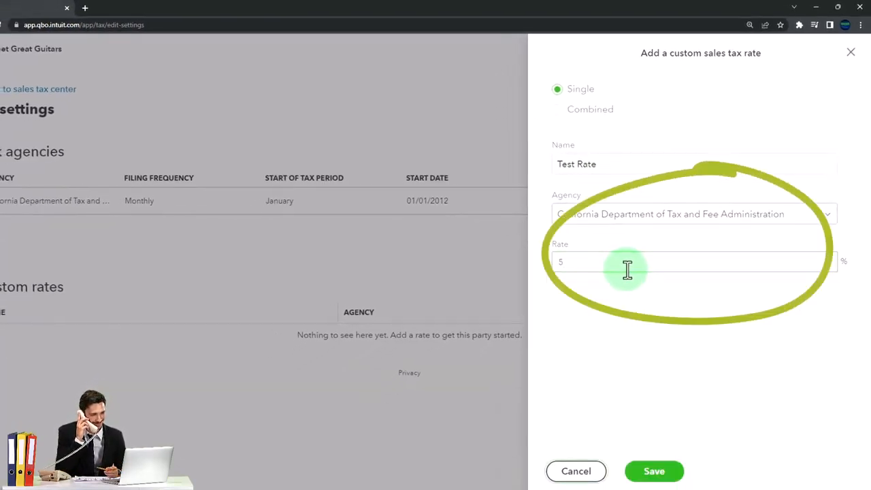
mouse_move(630, 305)
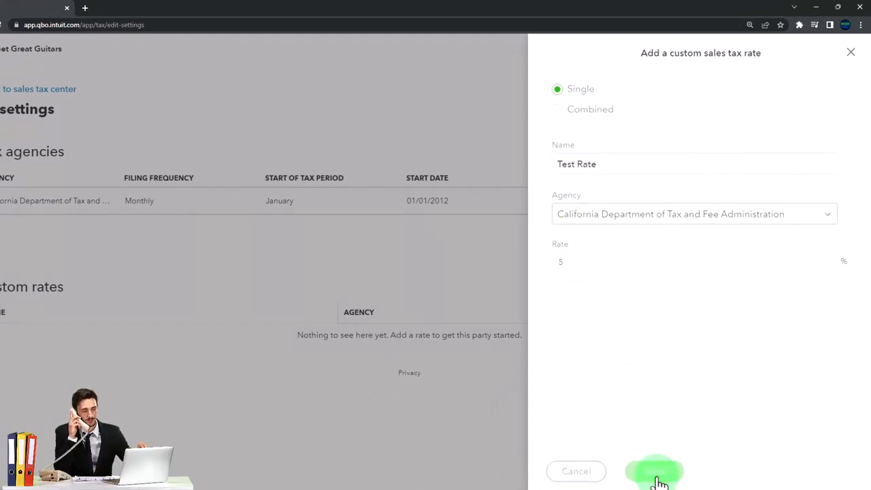
left_click(655, 471)
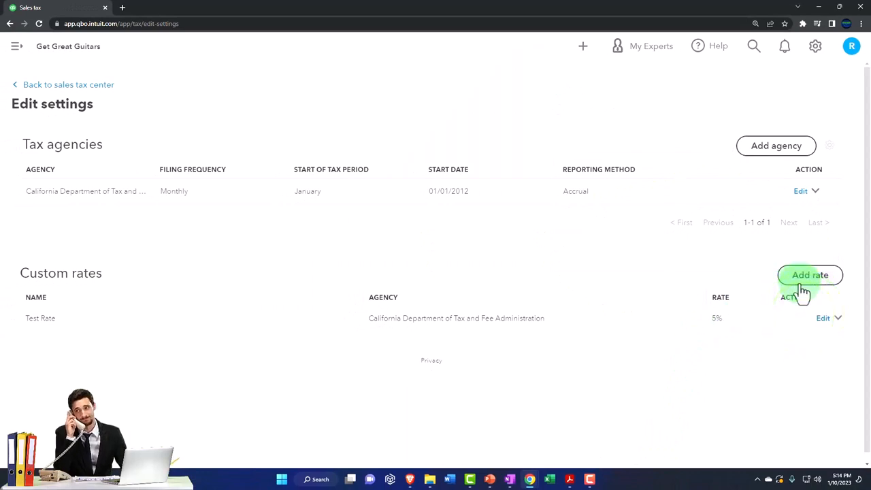
mouse_move(226, 140)
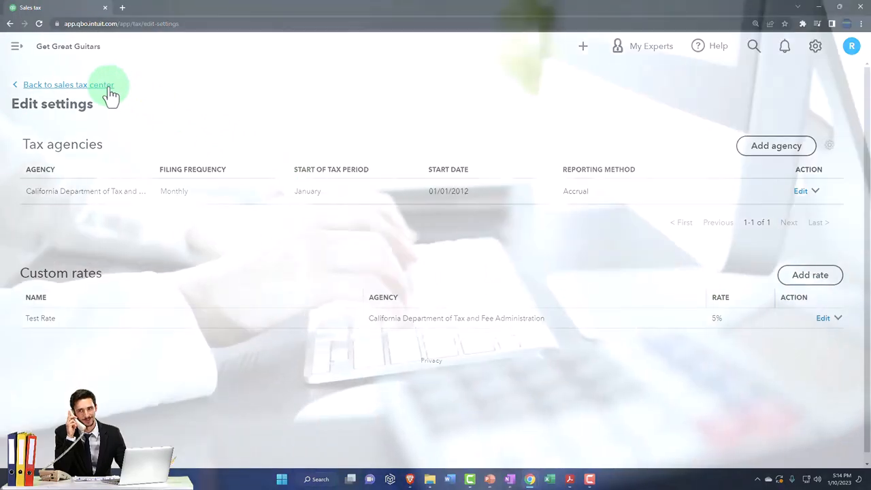
Return to the Sales Tax center showing the California period at $0.00
left_click(68, 85)
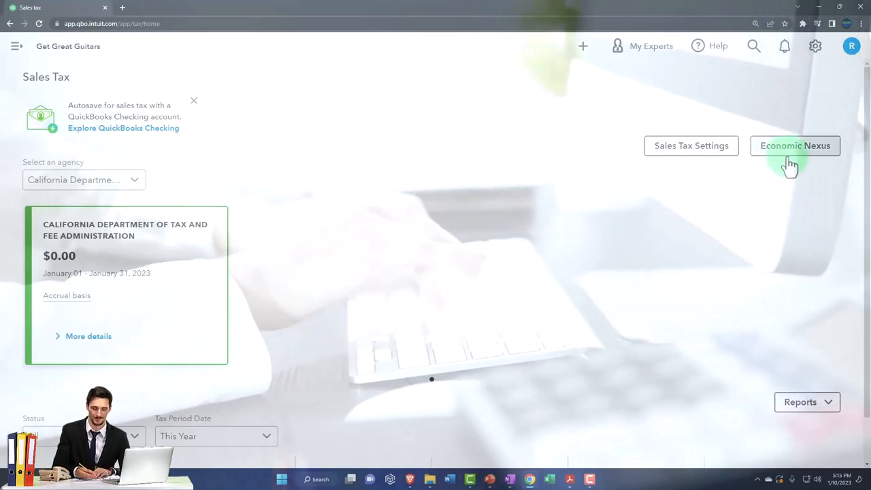
left_click(796, 146)
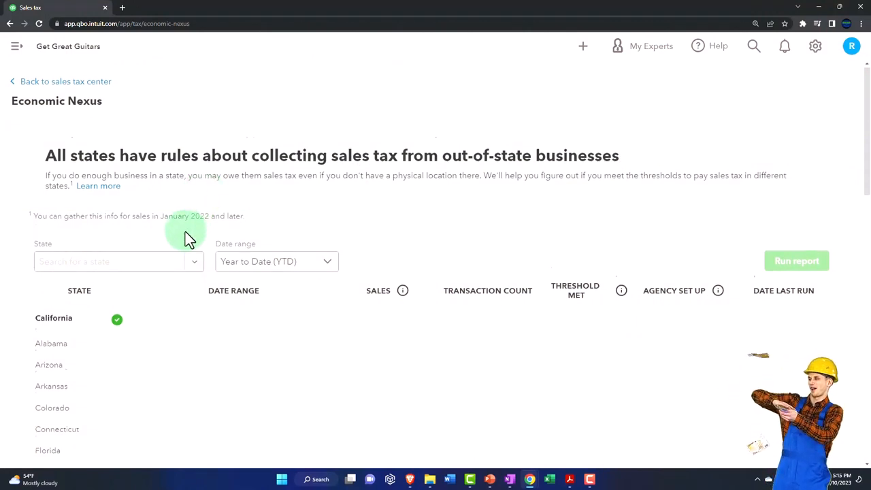
scroll("down", 3)
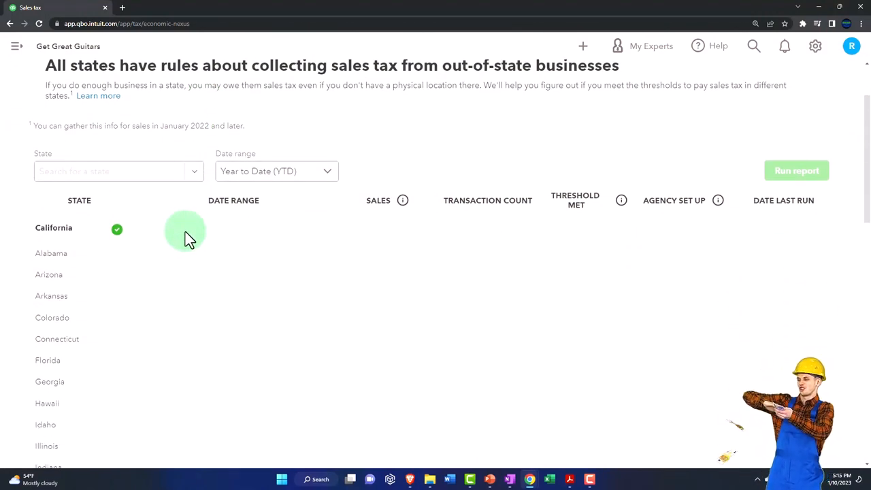
scroll("up", 3)
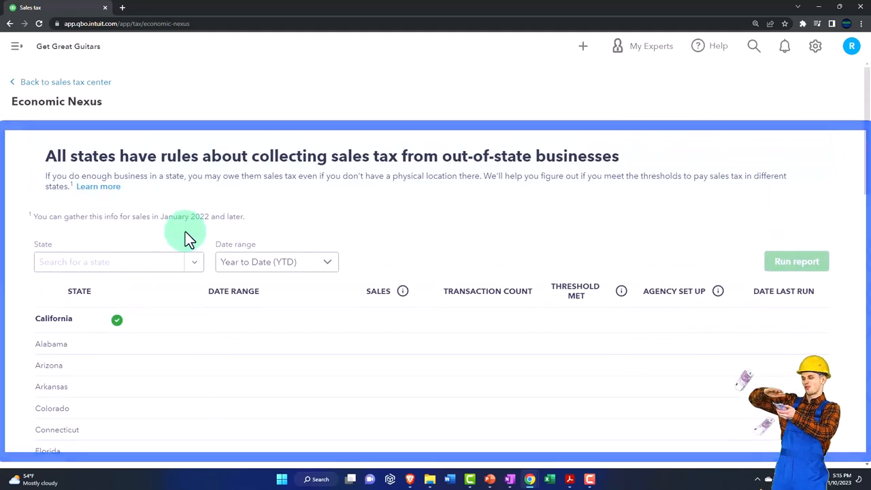
mouse_move(65, 82)
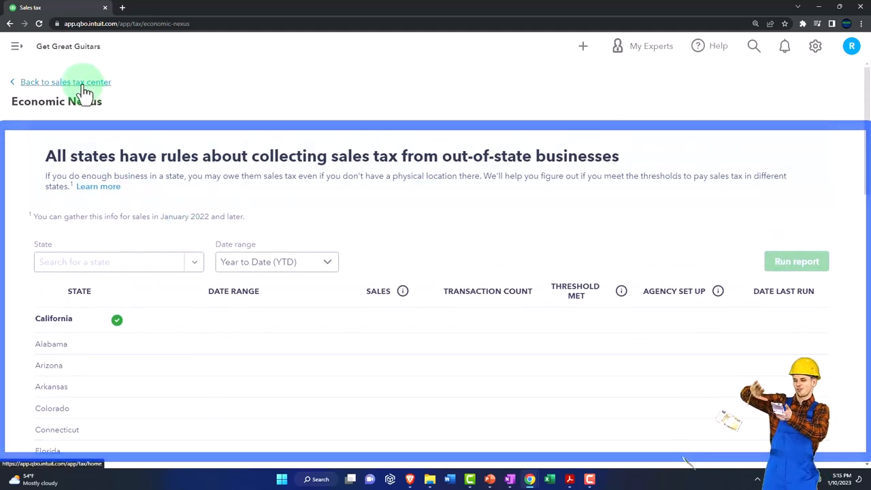
left_click(66, 81)
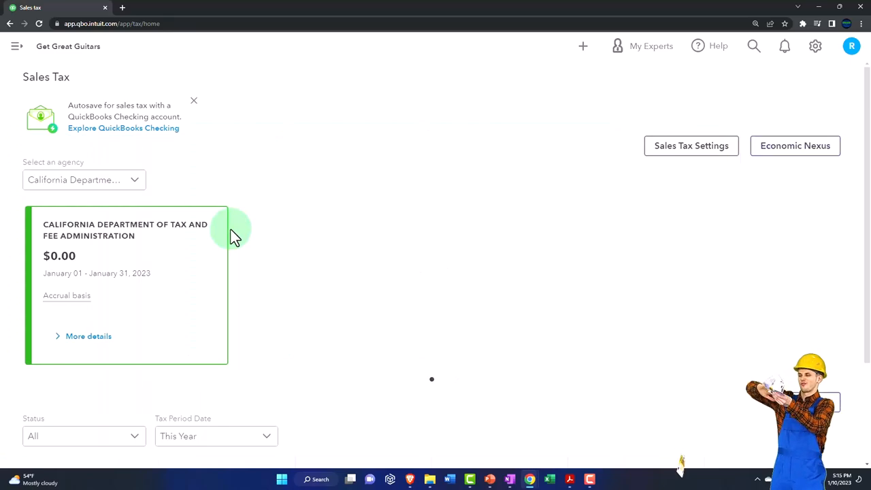